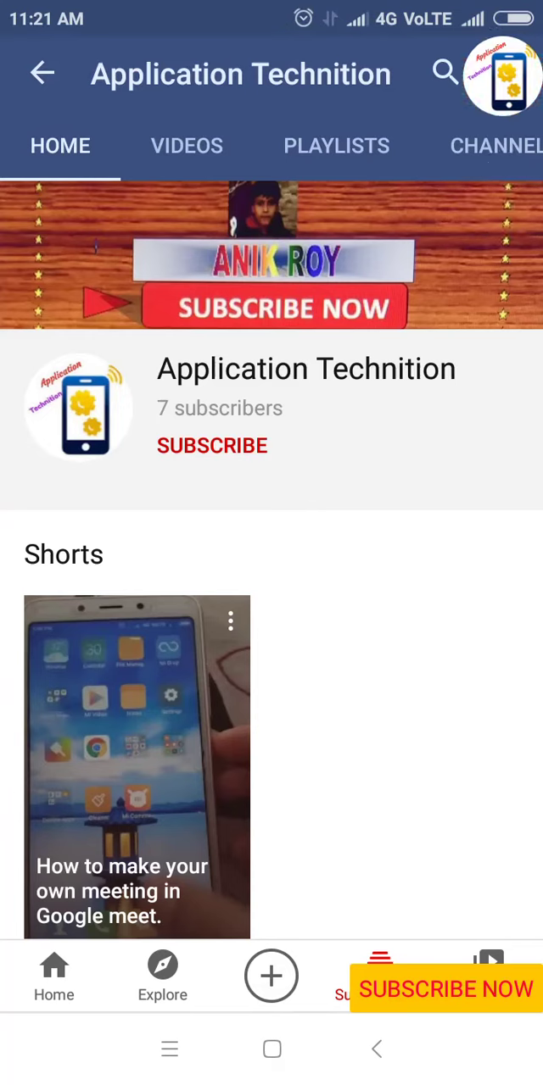
Subscribe to the Application Technition channel with all notifications turned on.
{"action": "left_click", "coordinate": [212, 444]}
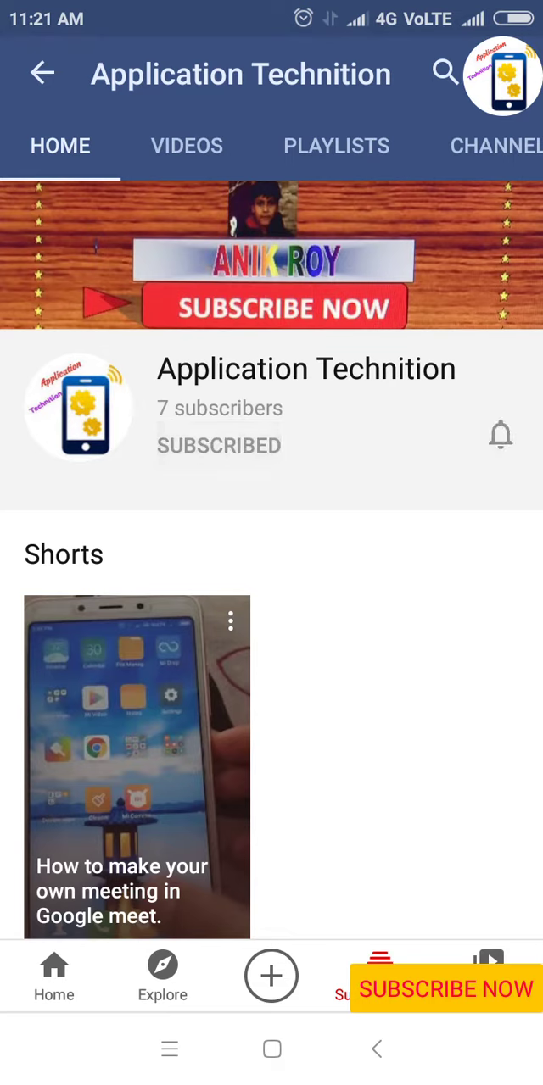
{"action": "left_click", "coordinate": [500, 434]}
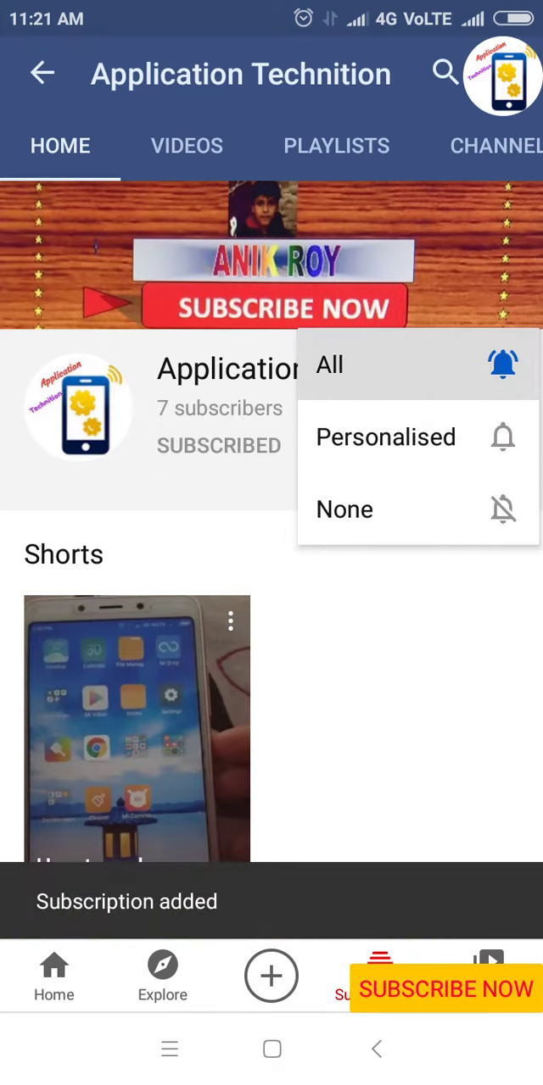
{"action": "left_click", "coordinate": [329, 365]}
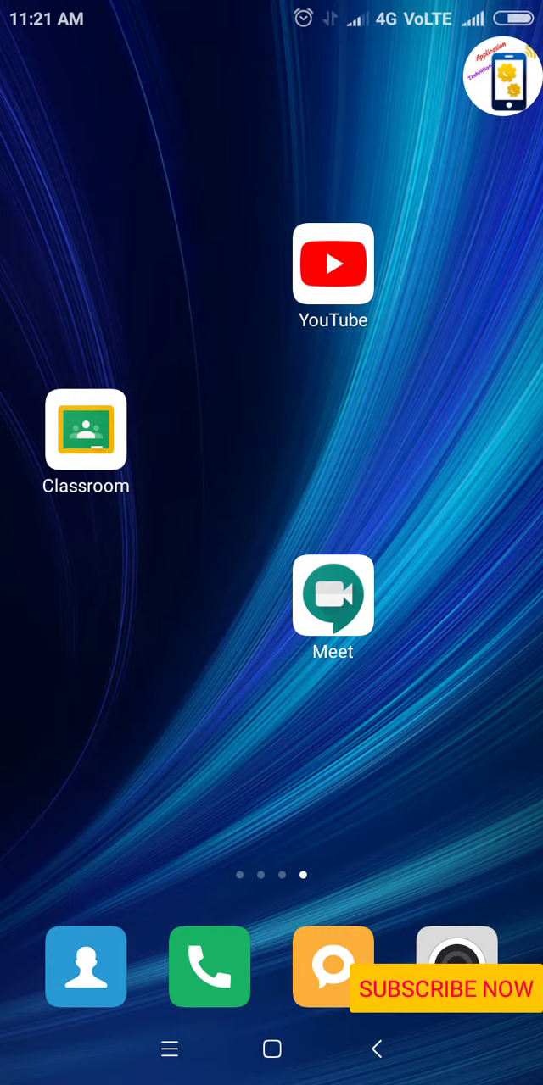
Launch Classroom from the home screen and start creating a new class.
{"action": "left_click", "coordinate": [85, 431]}
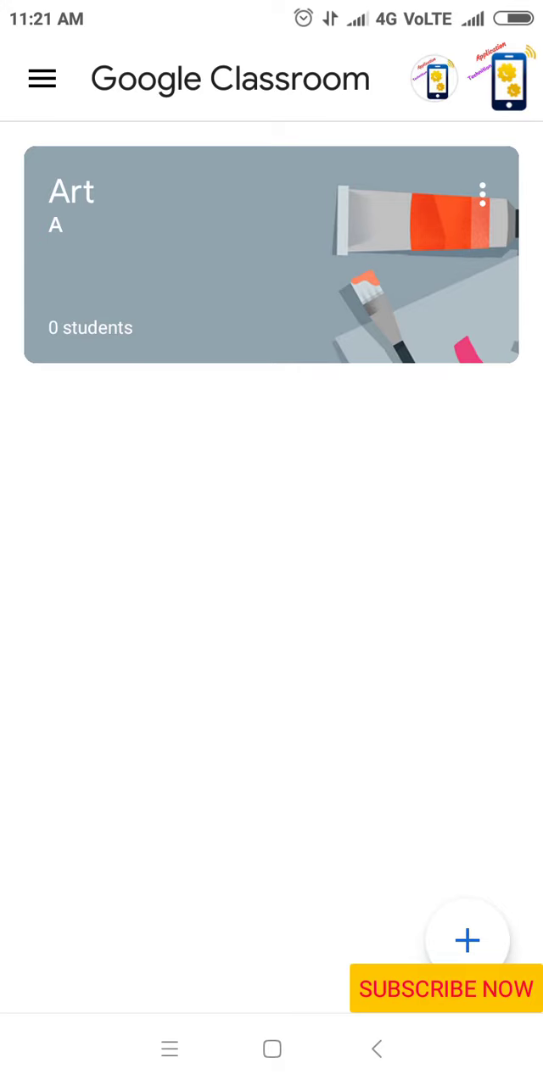
{"action": "left_click", "coordinate": [468, 940]}
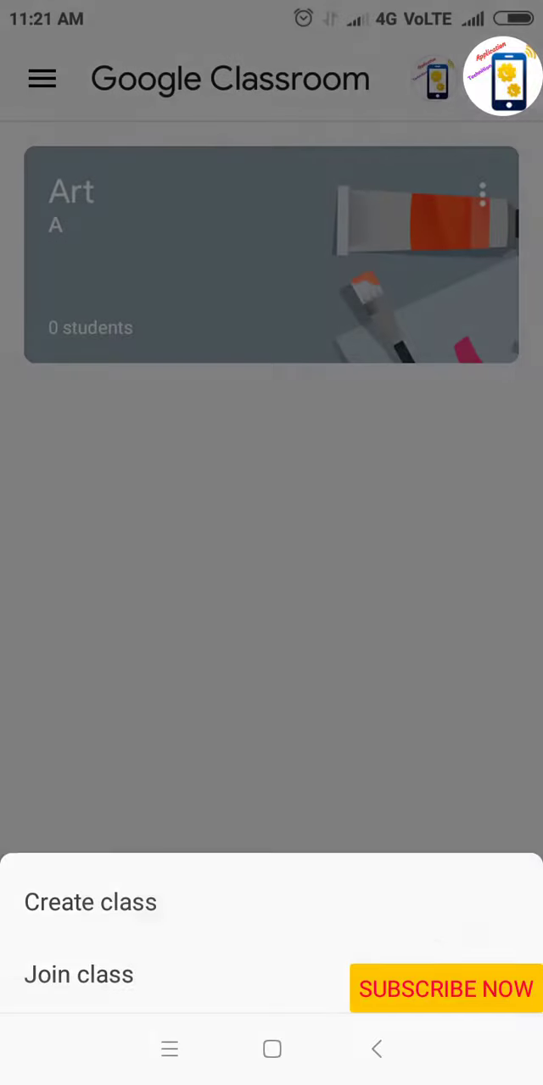
{"action": "left_click", "coordinate": [90, 902]}
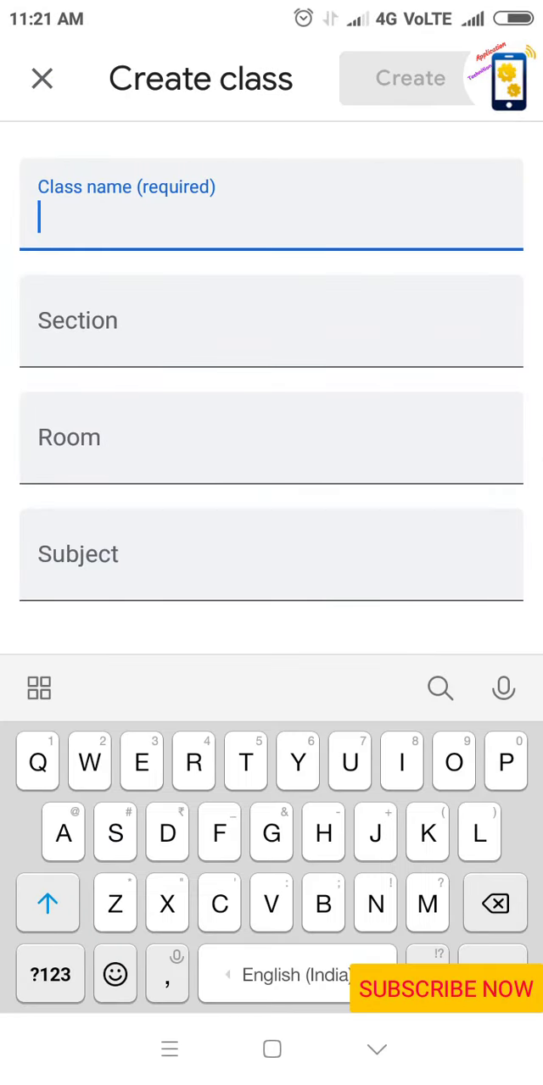
Create the class 'YouTube' with section A, room 433 and subject English.
{"action": "type", "text": "p"}
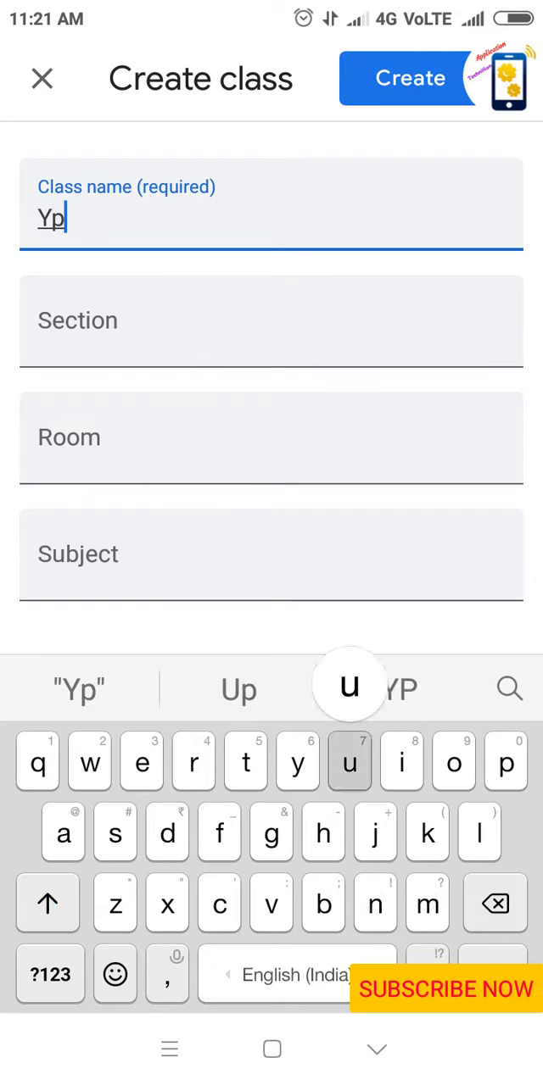
{"action": "type", "text": "t"}
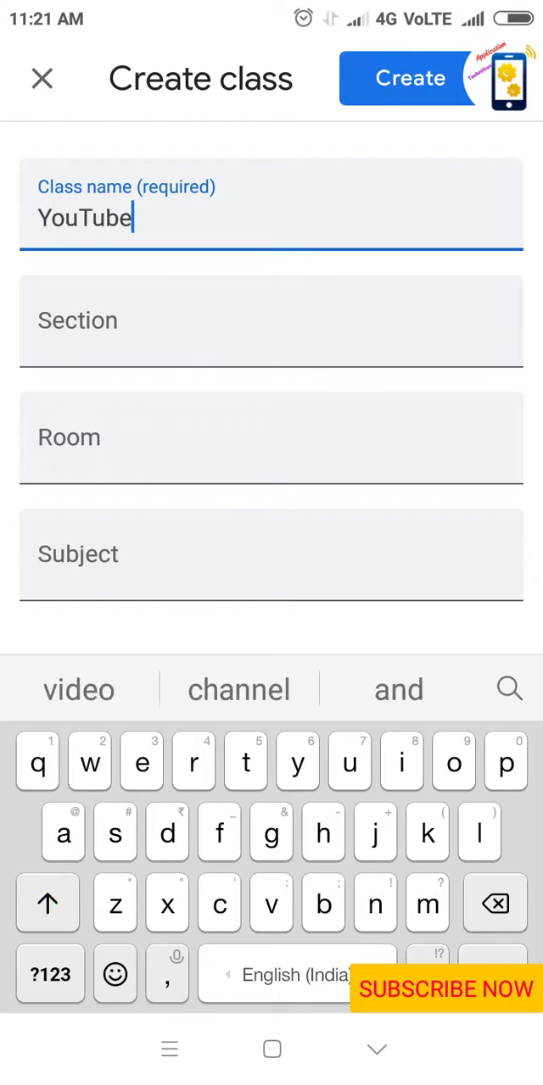
{"action": "left_click", "coordinate": [271, 320]}
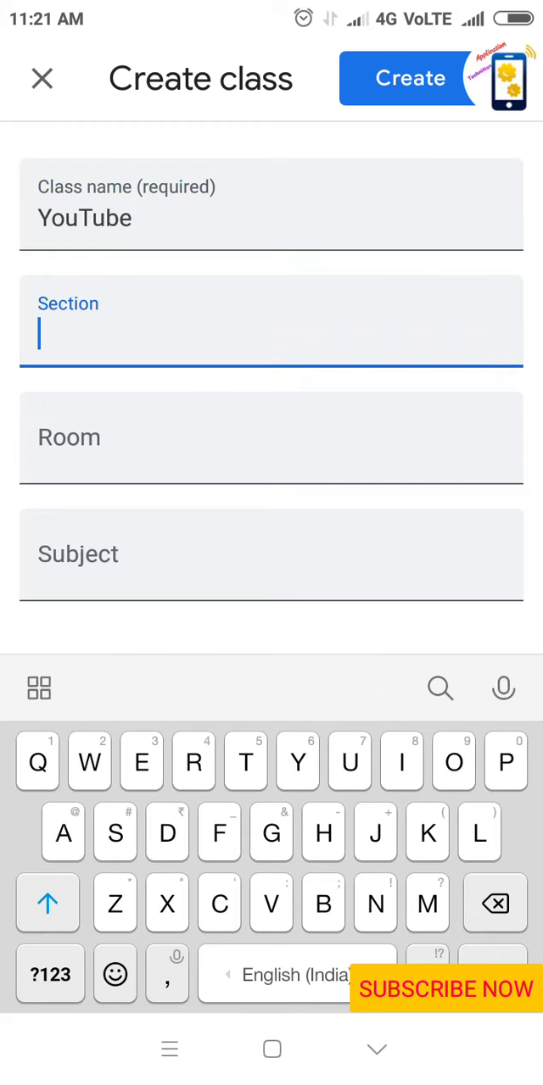
{"action": "type", "text": "A"}
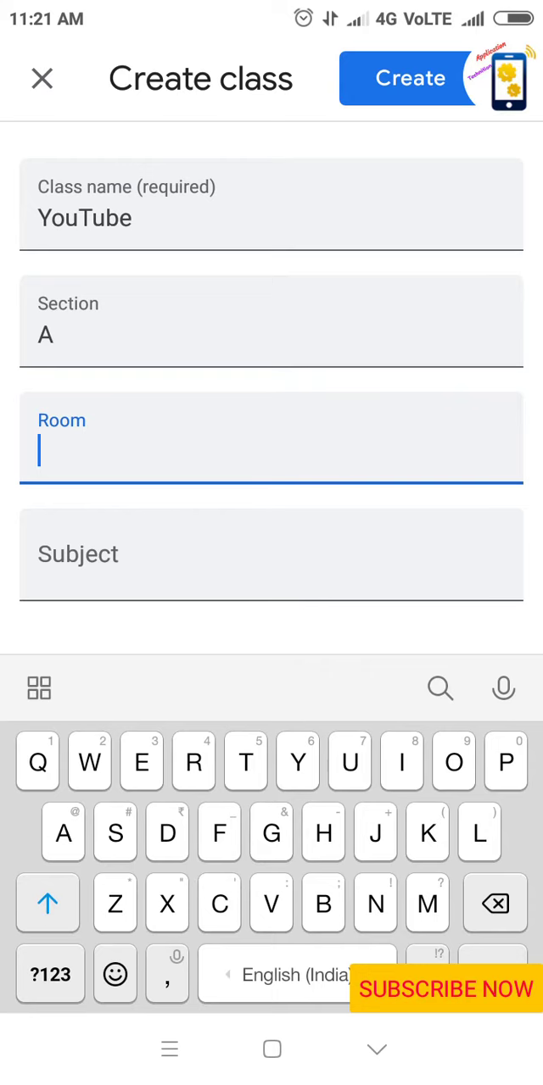
{"action": "type", "text": "R"}
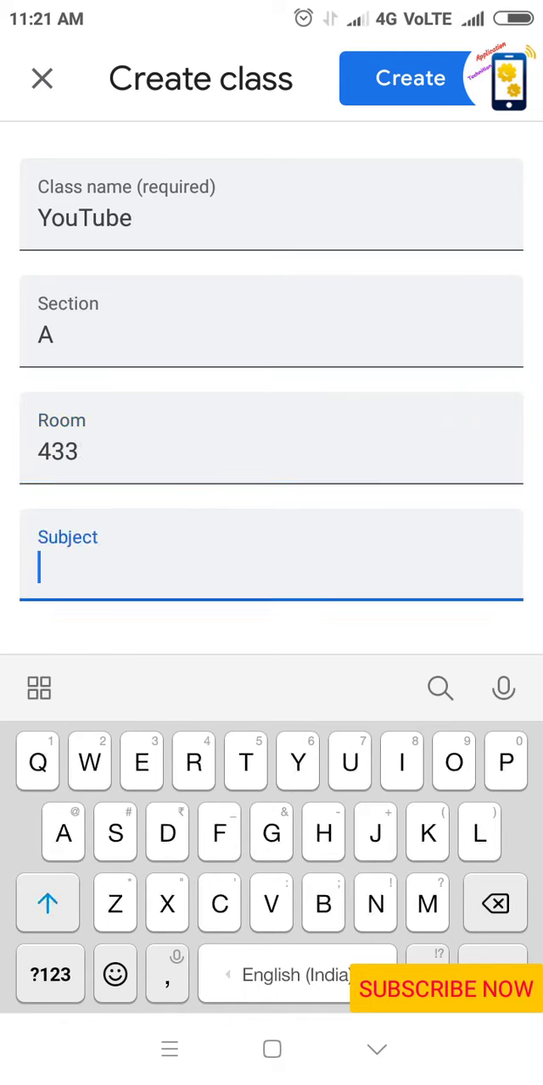
{"action": "type", "text": "English"}
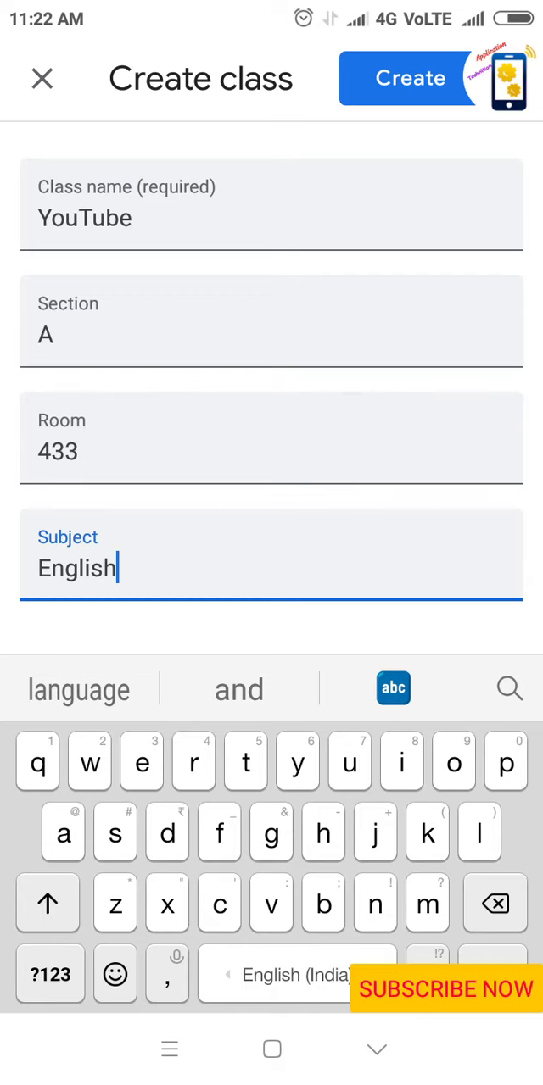
{"action": "left_click", "coordinate": [410, 78]}
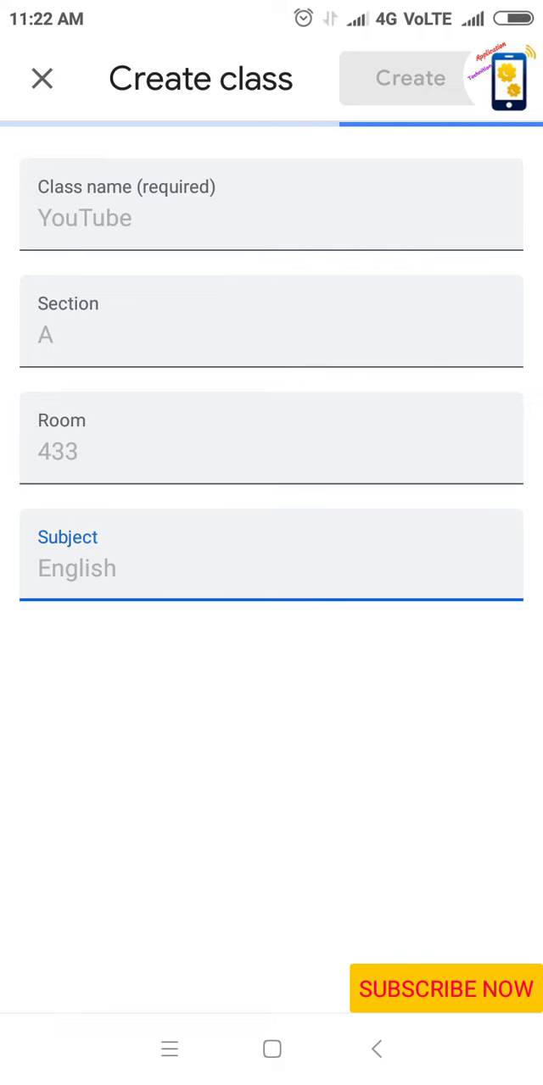
{"action": "left_click", "coordinate": [410, 78]}
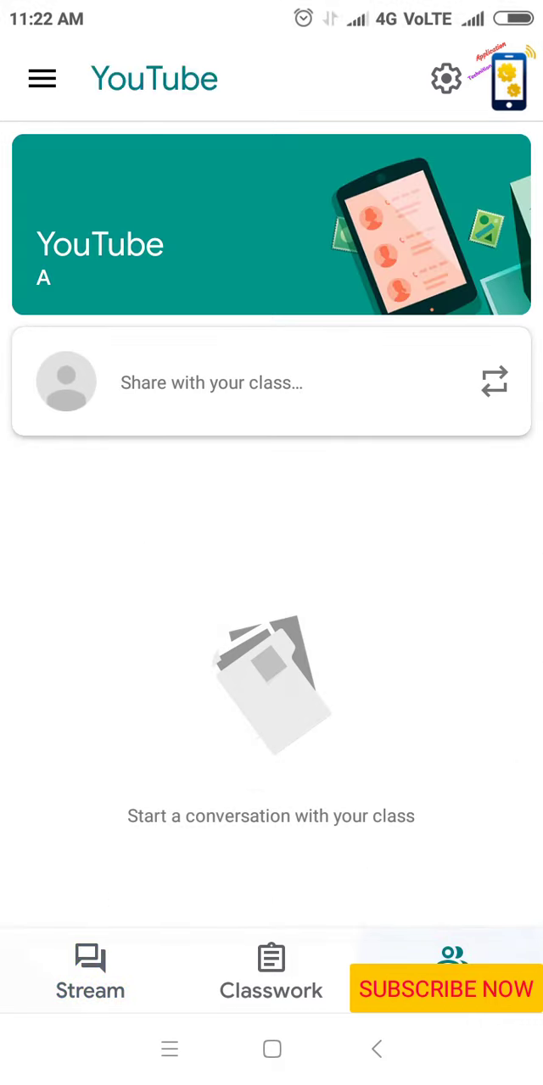
Post 'Hi' to the YouTube class stream and show the empty classwork list.
{"action": "left_click", "coordinate": [451, 967]}
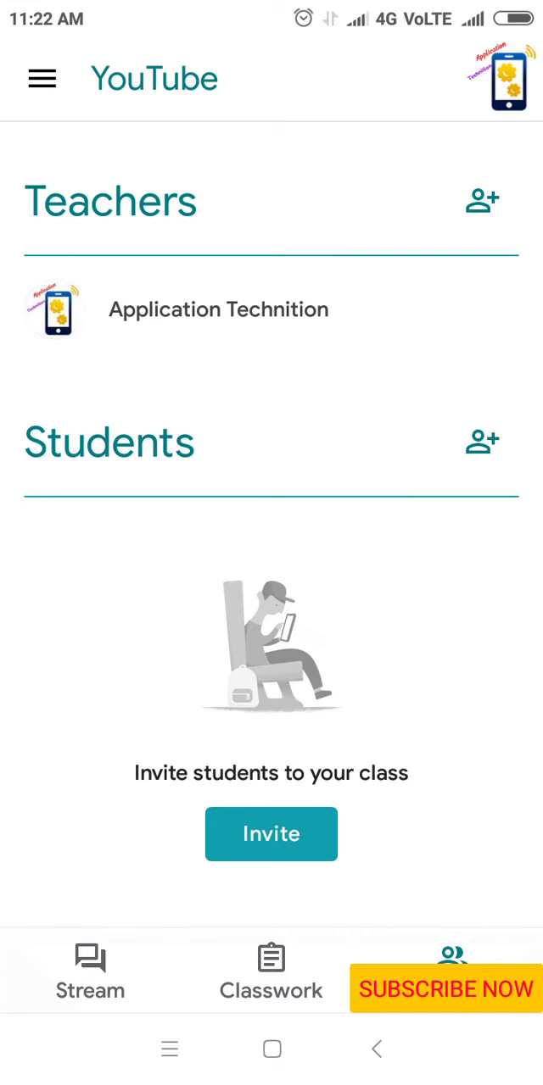
{"action": "left_click", "coordinate": [271, 973]}
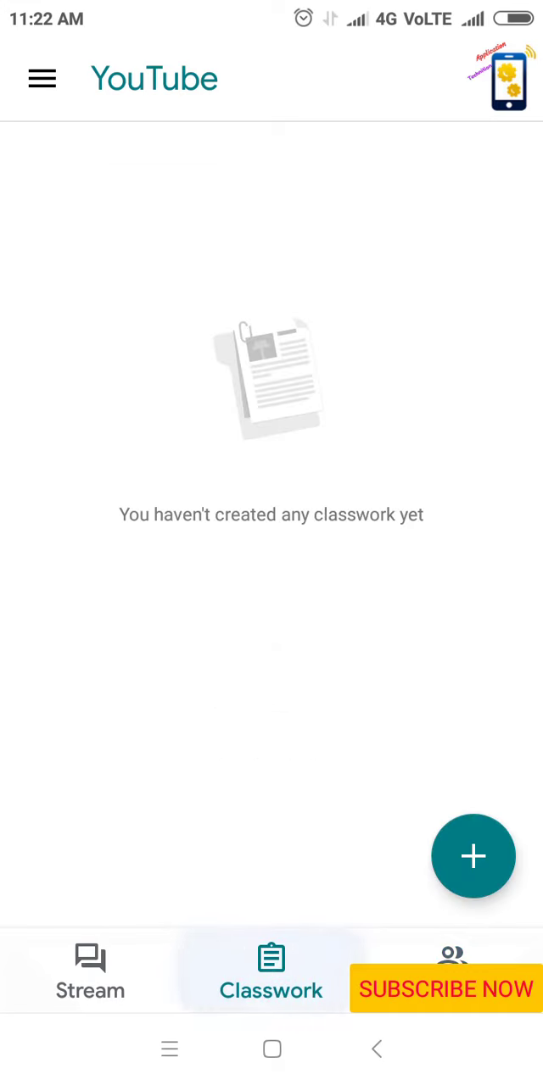
{"action": "left_click", "coordinate": [90, 973]}
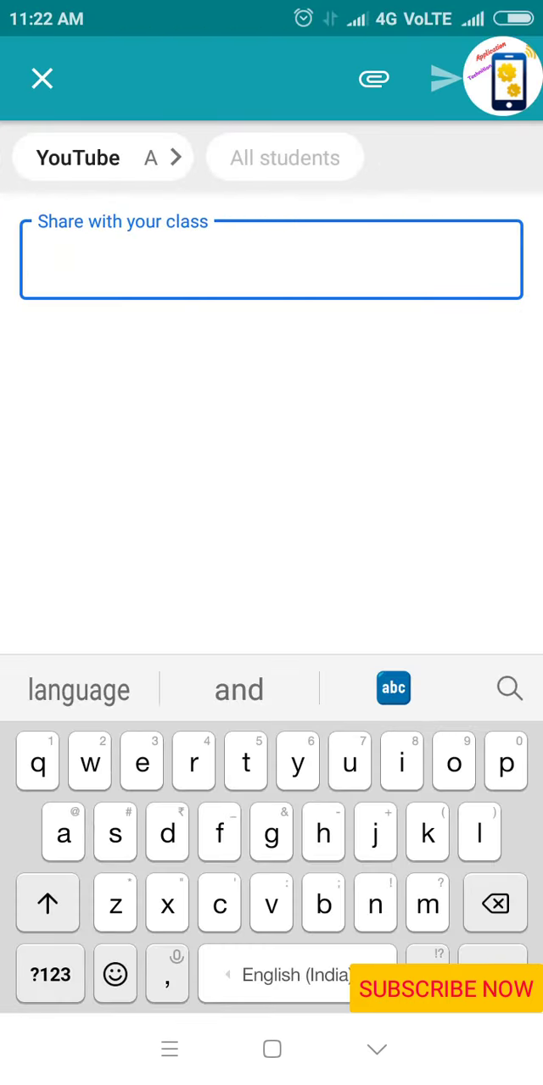
{"action": "type", "text": "Hi"}
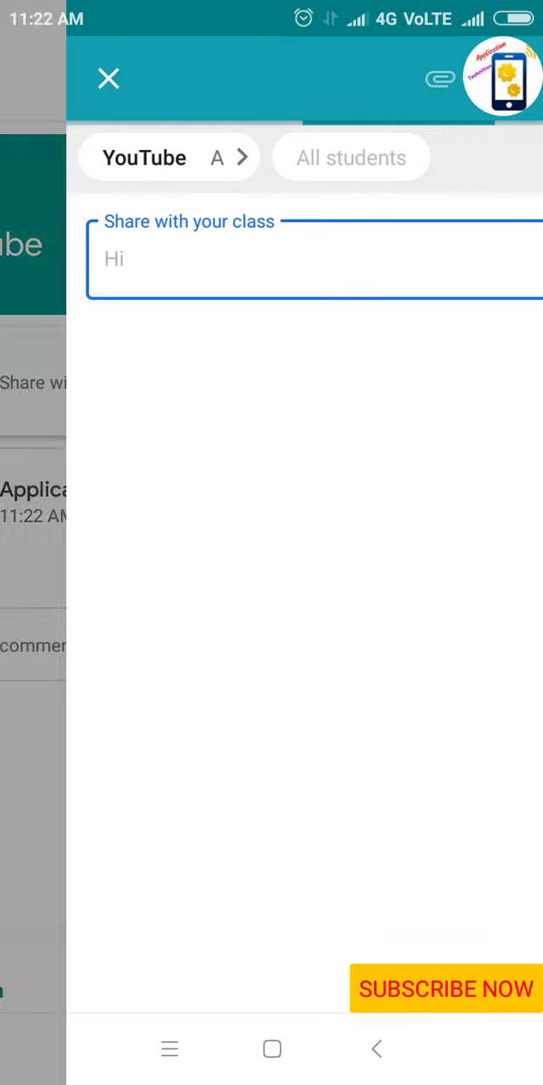
{"action": "left_click", "coordinate": [108, 78]}
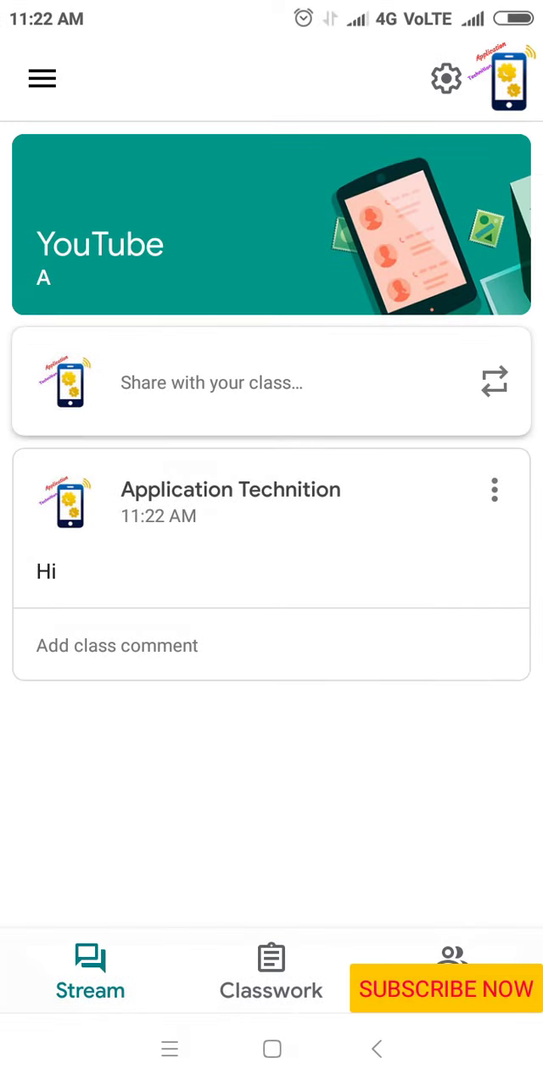
{"action": "left_click", "coordinate": [271, 973]}
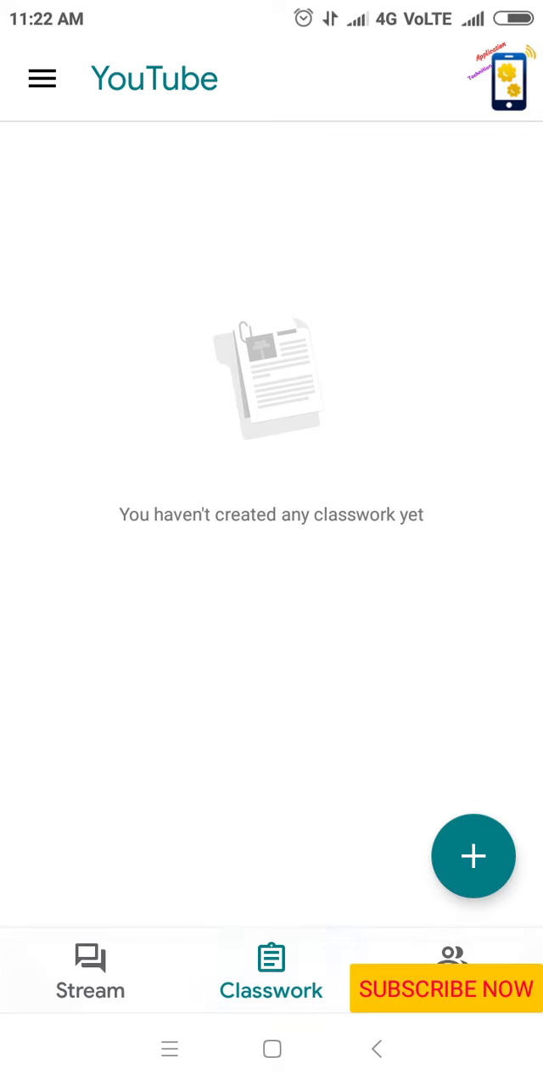
View the Invite teachers screen, then return to the class's people list.
{"action": "left_click", "coordinate": [451, 973]}
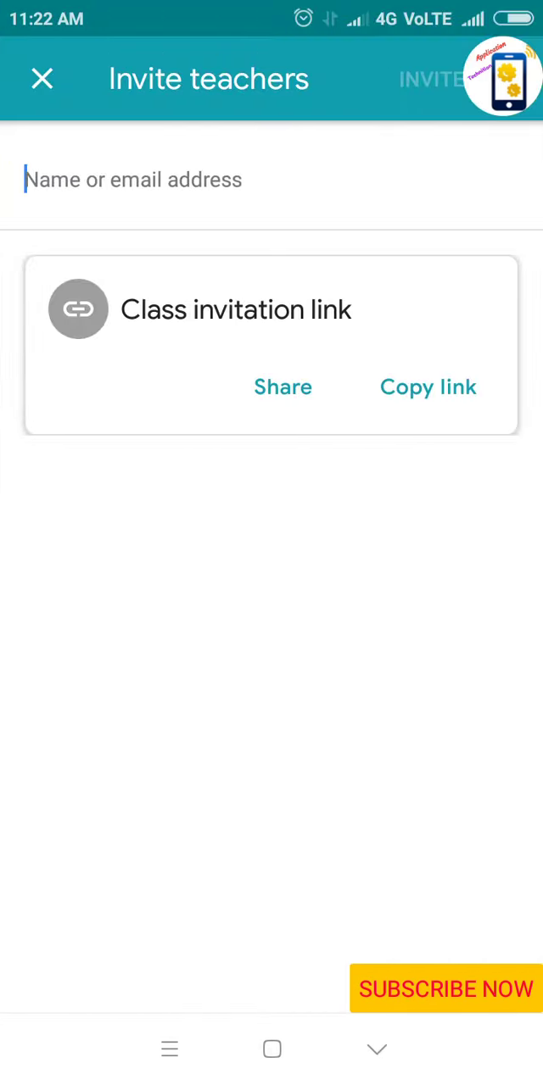
{"action": "left_click", "coordinate": [41, 78]}
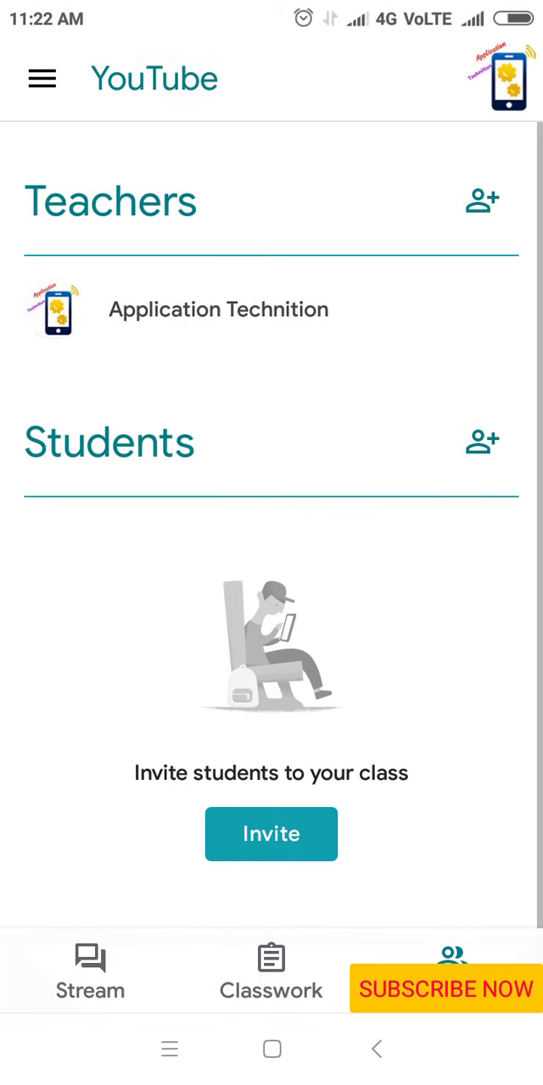